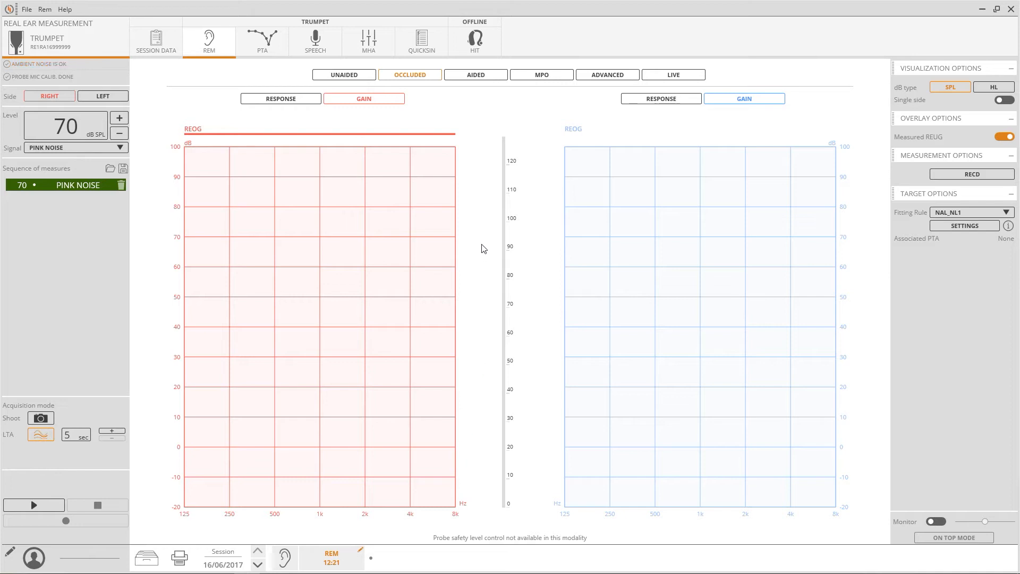
Step: Display the ISTS aided gain (REAG) curves for the right and left ears
{"action": "left_click", "coordinate": [475, 75]}
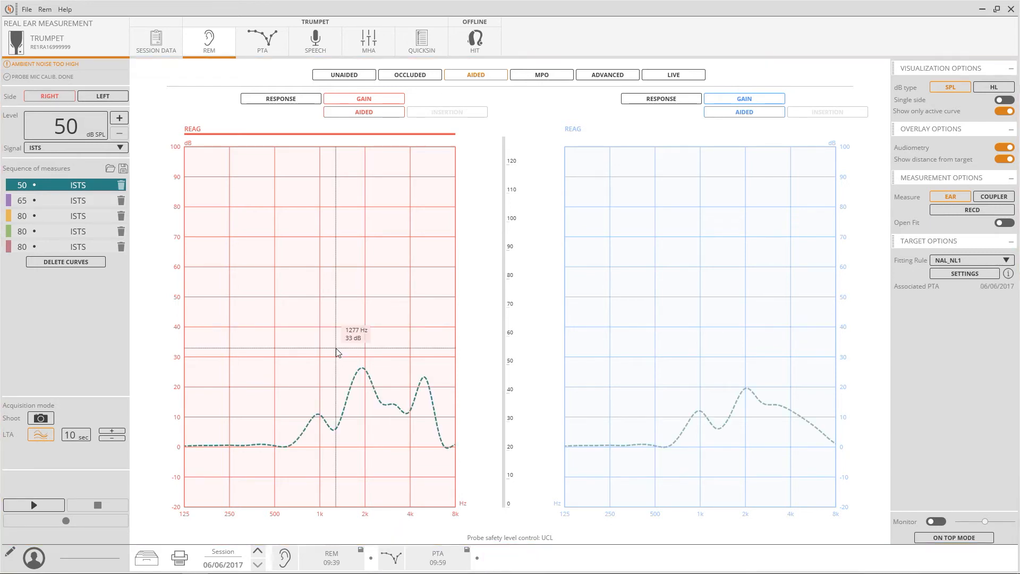
{"action": "mouse_move", "coordinate": [337, 351]}
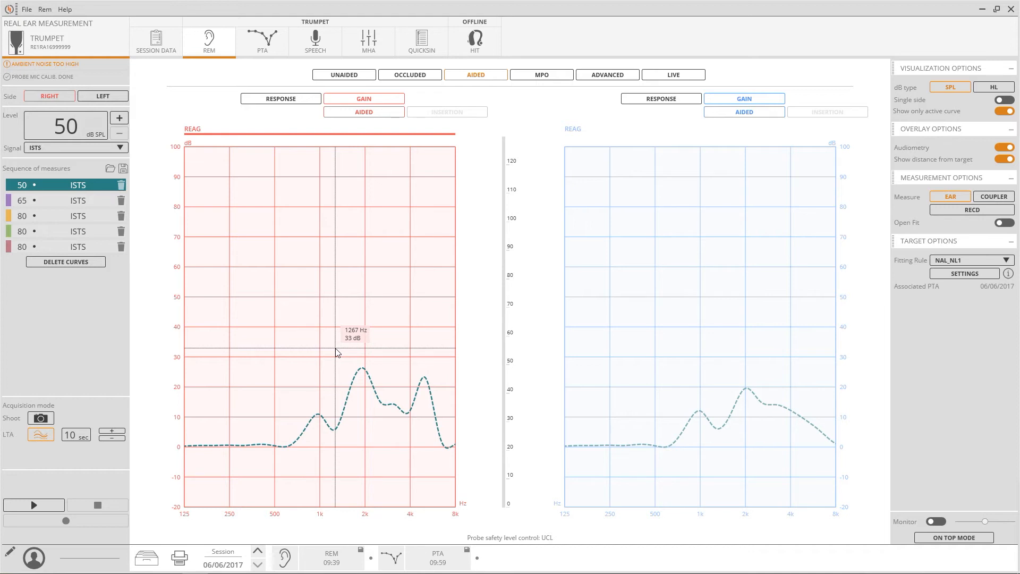
{"action": "mouse_move", "coordinate": [336, 347]}
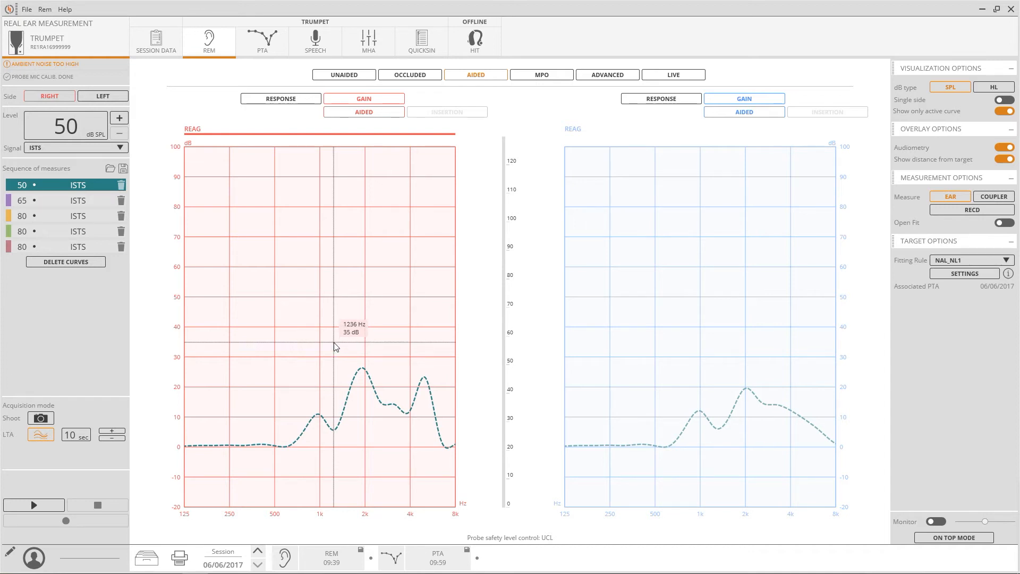
{"action": "mouse_move", "coordinate": [207, 174]}
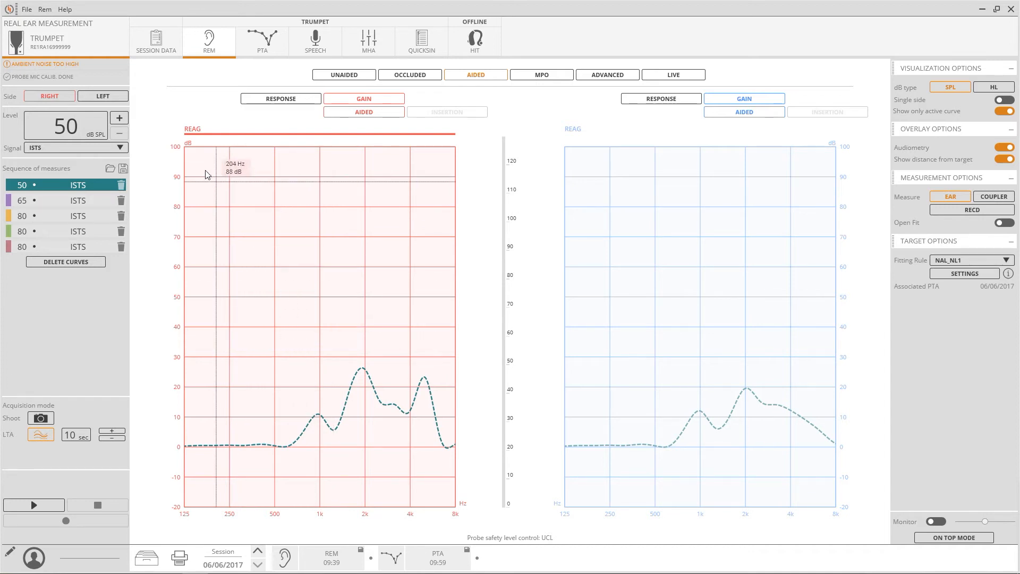
Step: Check the associated pure-tone audiometry entry, then switch to On Top mode
{"action": "left_click", "coordinate": [45, 9]}
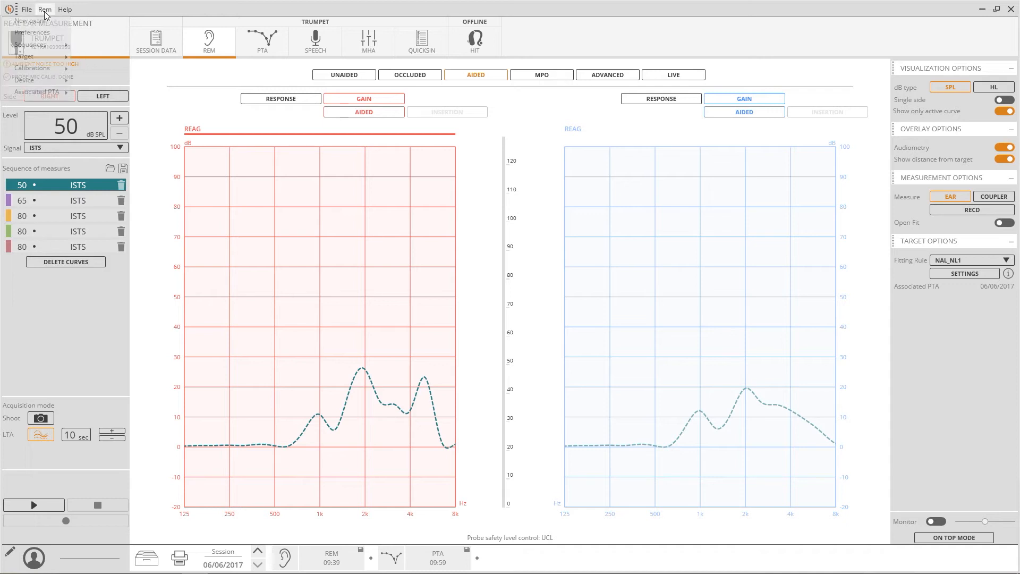
{"action": "left_click", "coordinate": [26, 8]}
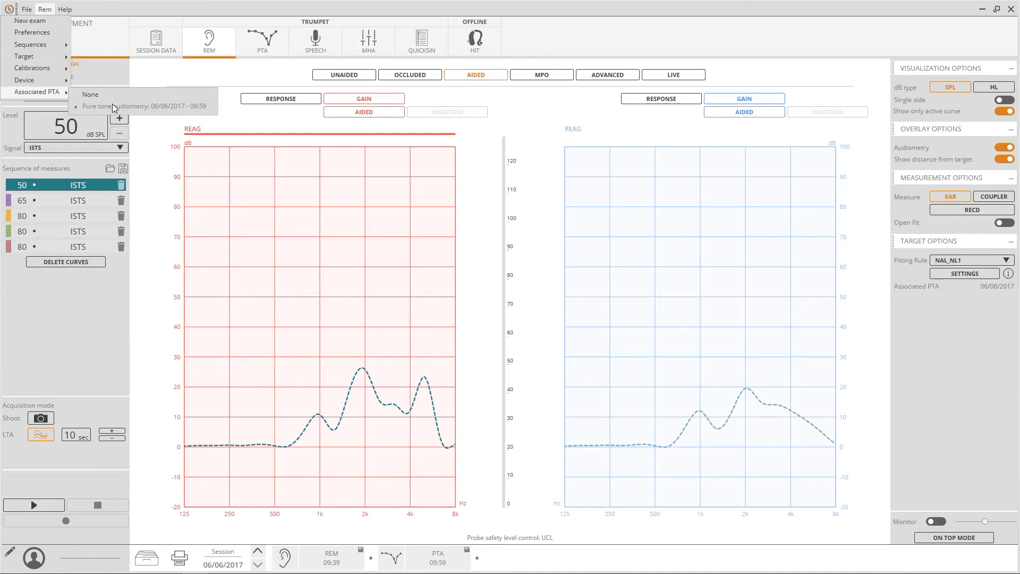
{"action": "mouse_move", "coordinate": [145, 127]}
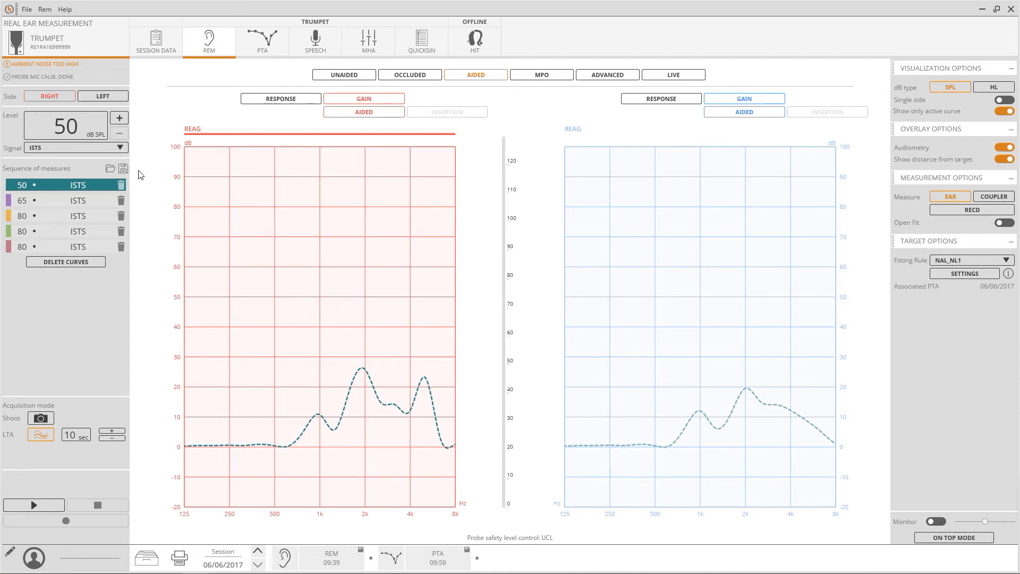
{"action": "mouse_move", "coordinate": [110, 202]}
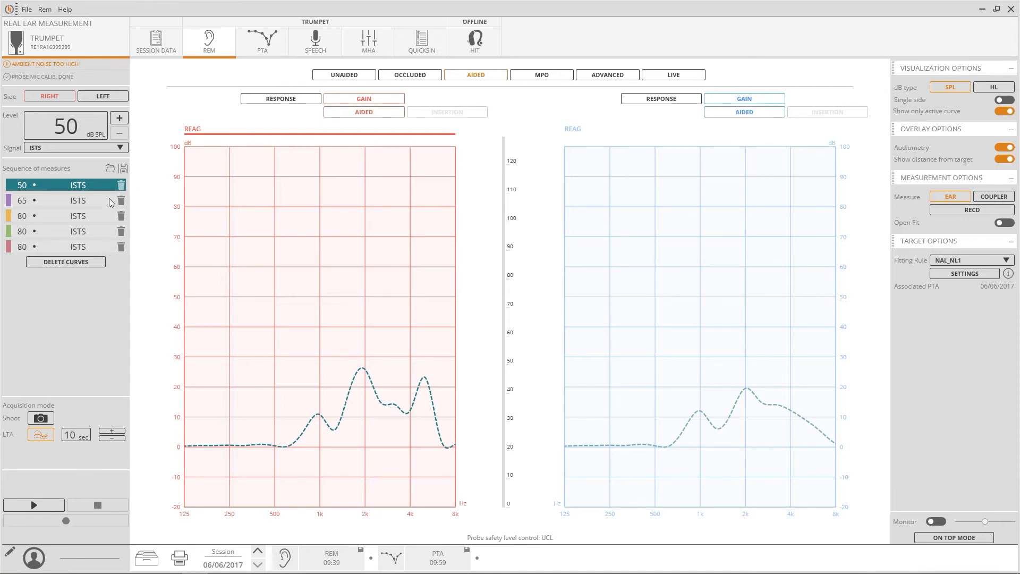
{"action": "left_click", "coordinate": [74, 147]}
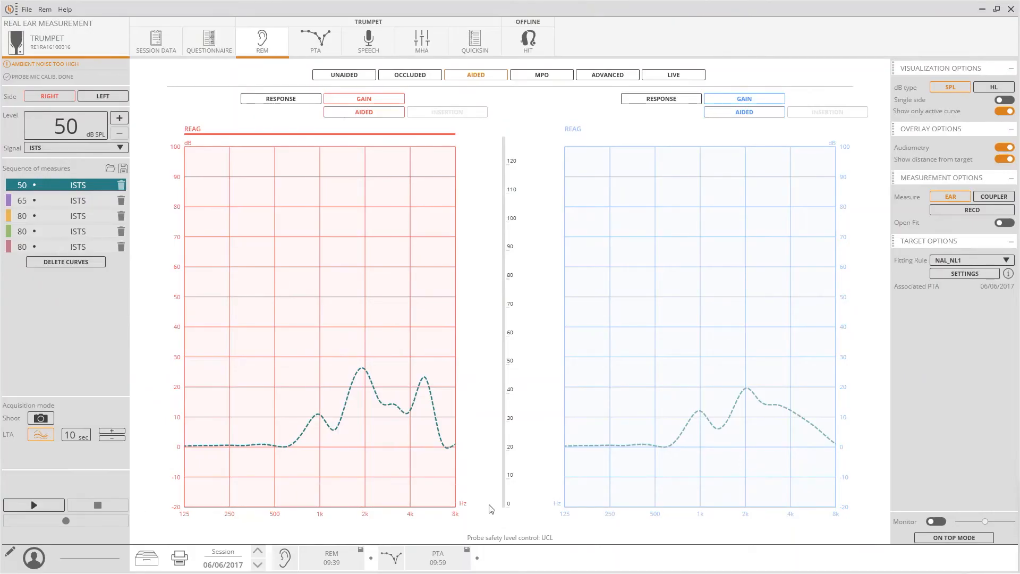
{"action": "left_click", "coordinate": [953, 536]}
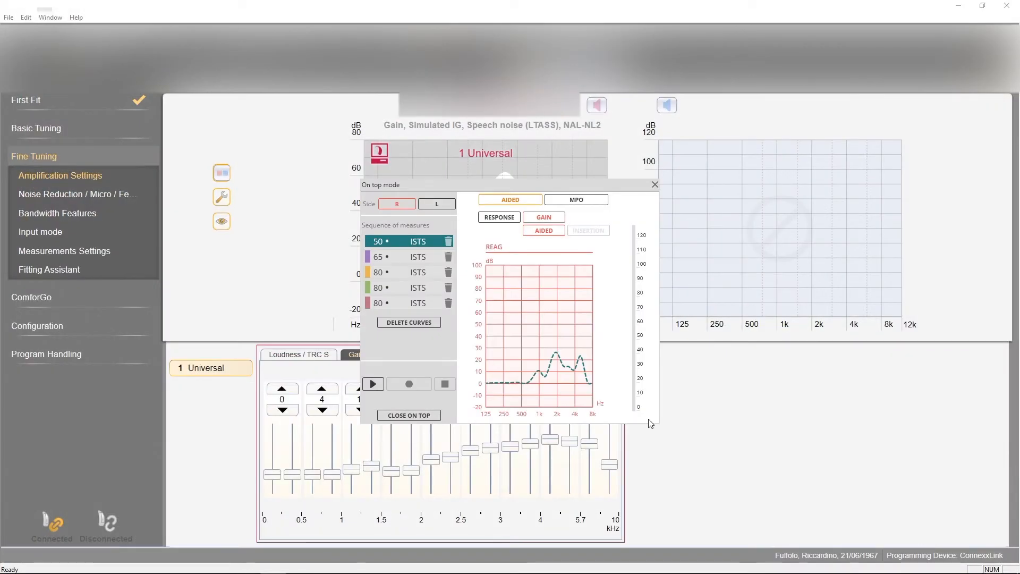
Step: Record and stop an aided speech measurement, then close On Top mode
{"action": "left_click", "coordinate": [372, 383]}
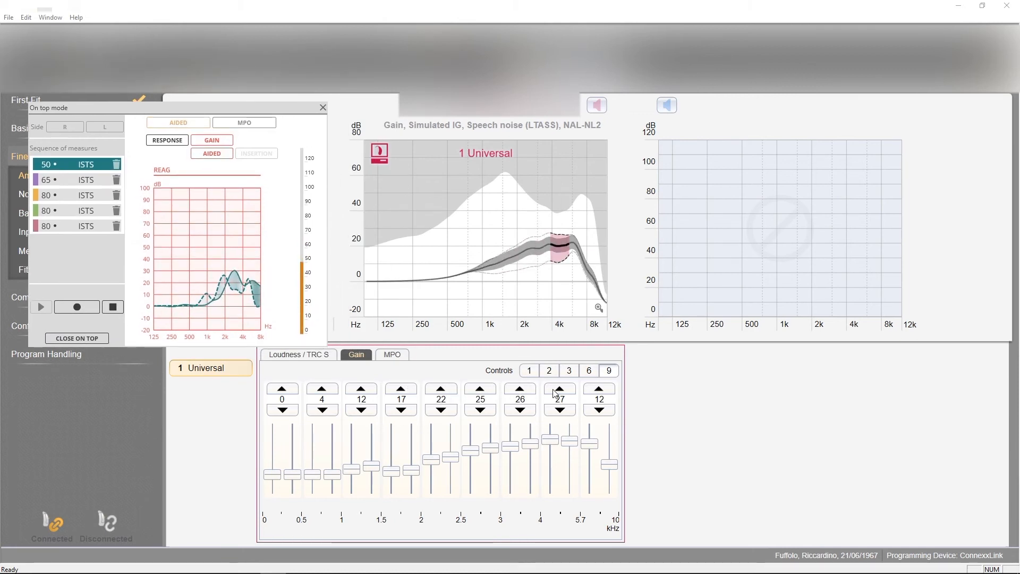
{"action": "left_click", "coordinate": [112, 306]}
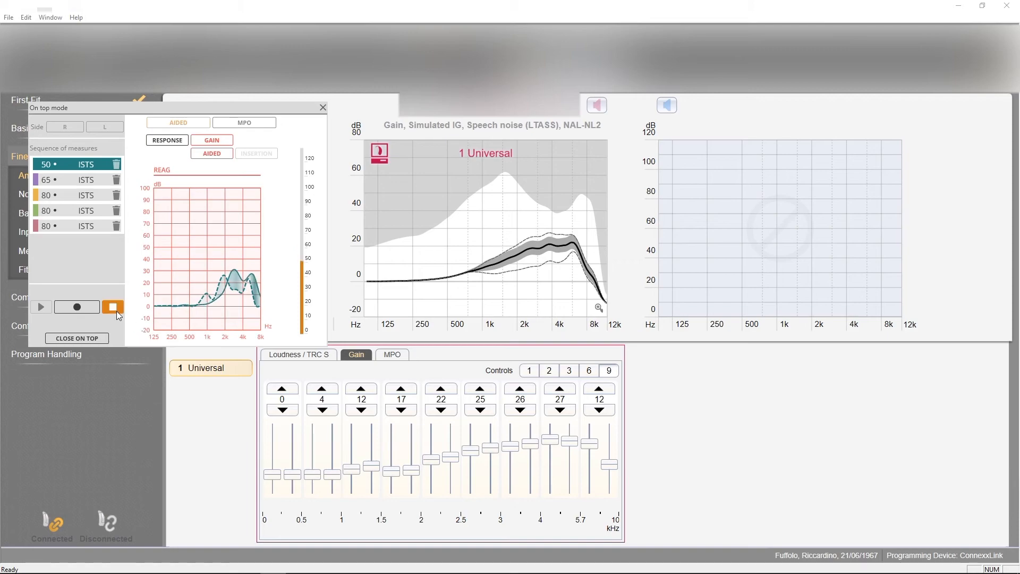
{"action": "left_click", "coordinate": [76, 338]}
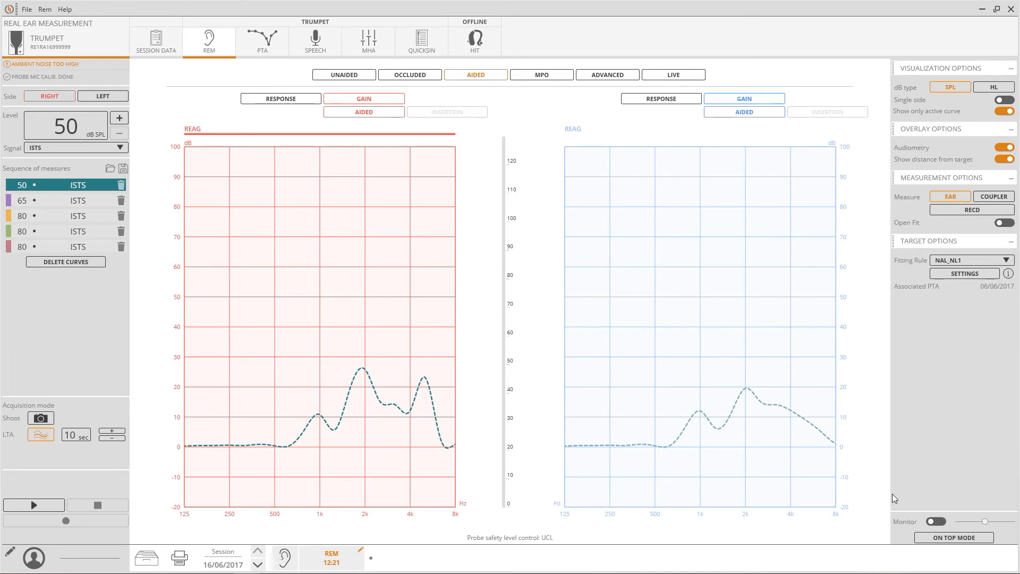
{"action": "mouse_move", "coordinate": [911, 295]}
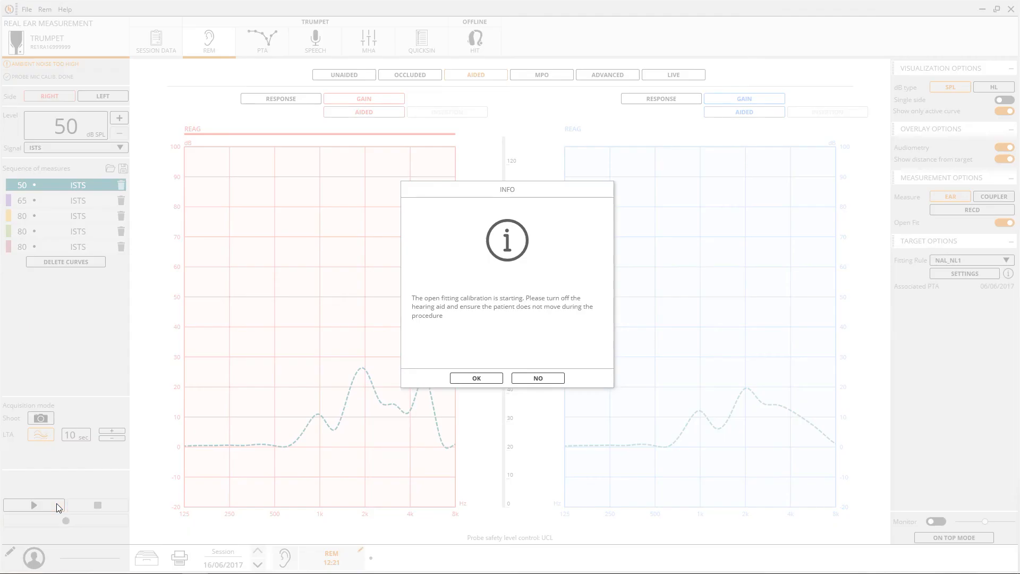
{"action": "mouse_move", "coordinate": [457, 395]}
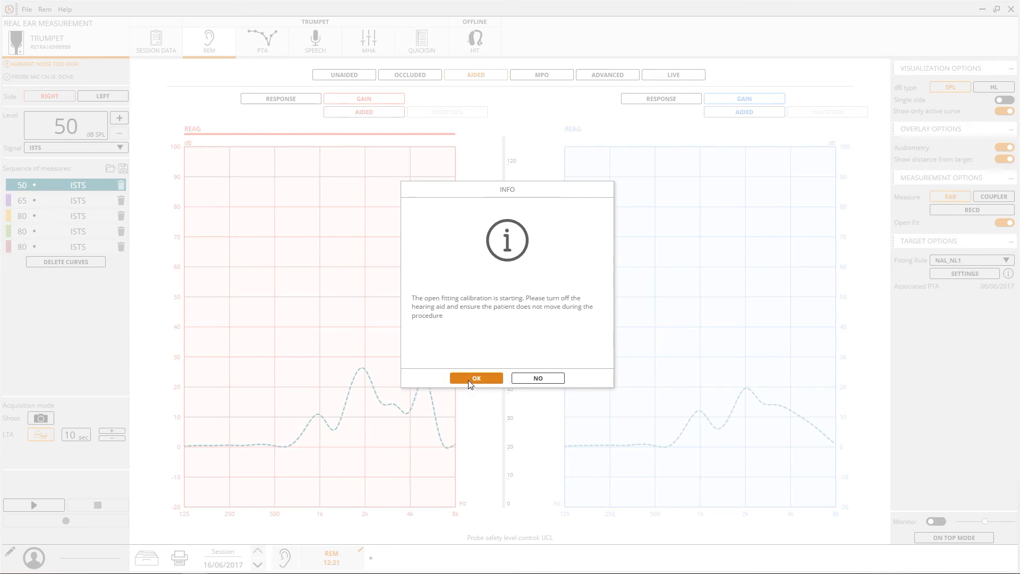
Step: Confirm the INFO notice to begin open fitting calibration
{"action": "left_click", "coordinate": [476, 378]}
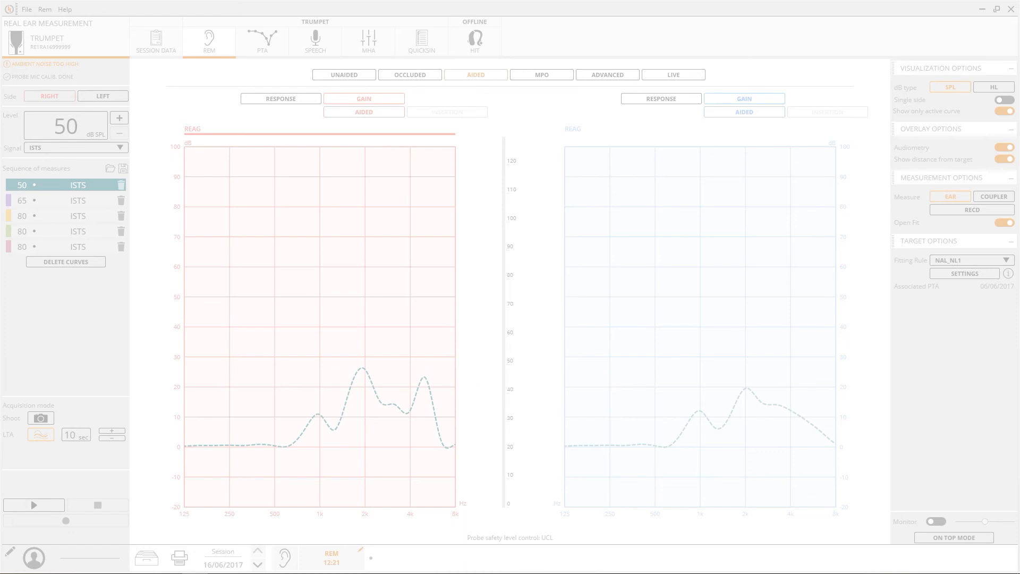
{"action": "left_click", "coordinate": [542, 74]}
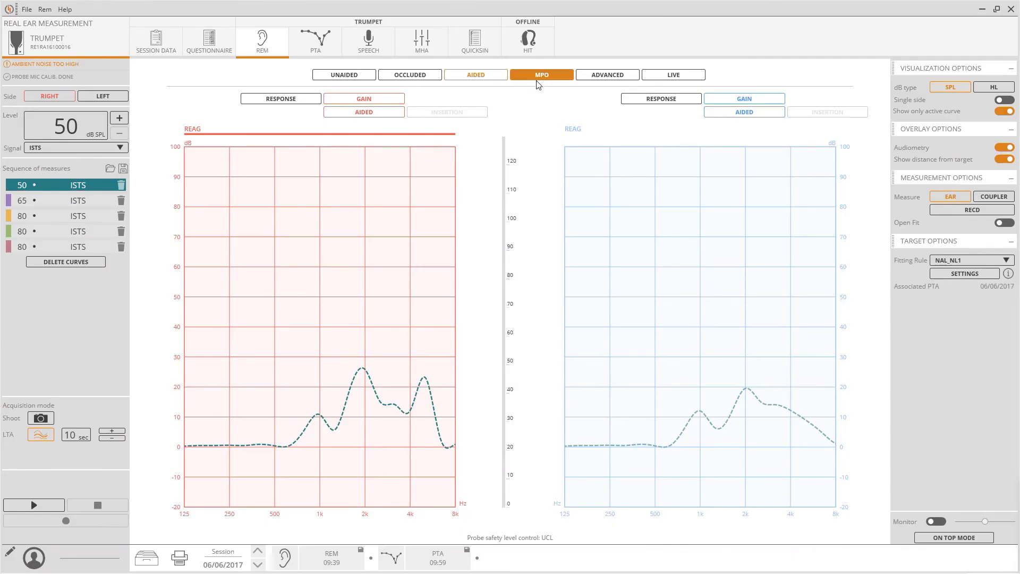
Step: Record the right-ear 85 dB tone-sweep MPO curve and float it on top
{"action": "left_click", "coordinate": [541, 74]}
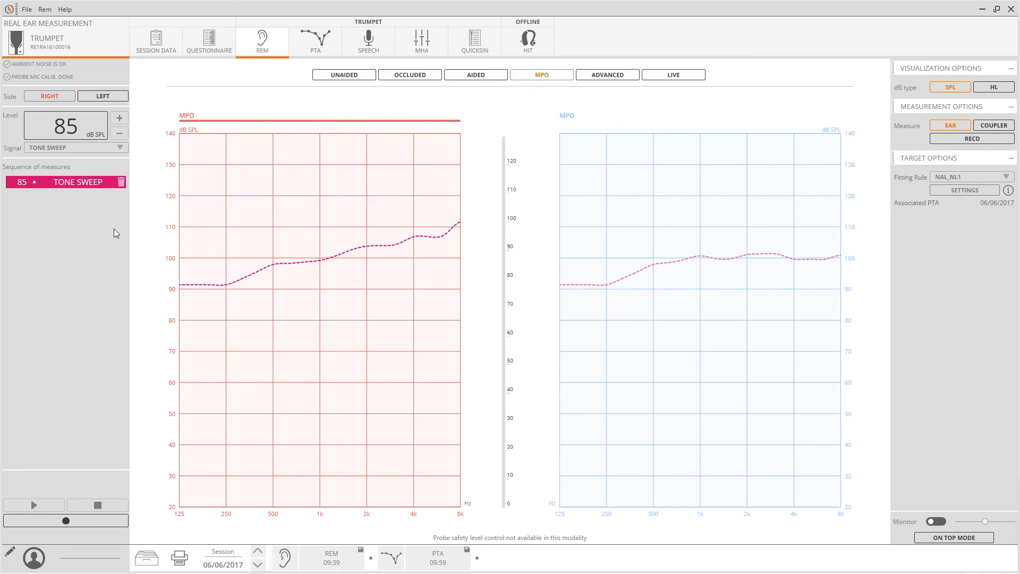
{"action": "mouse_move", "coordinate": [38, 422]}
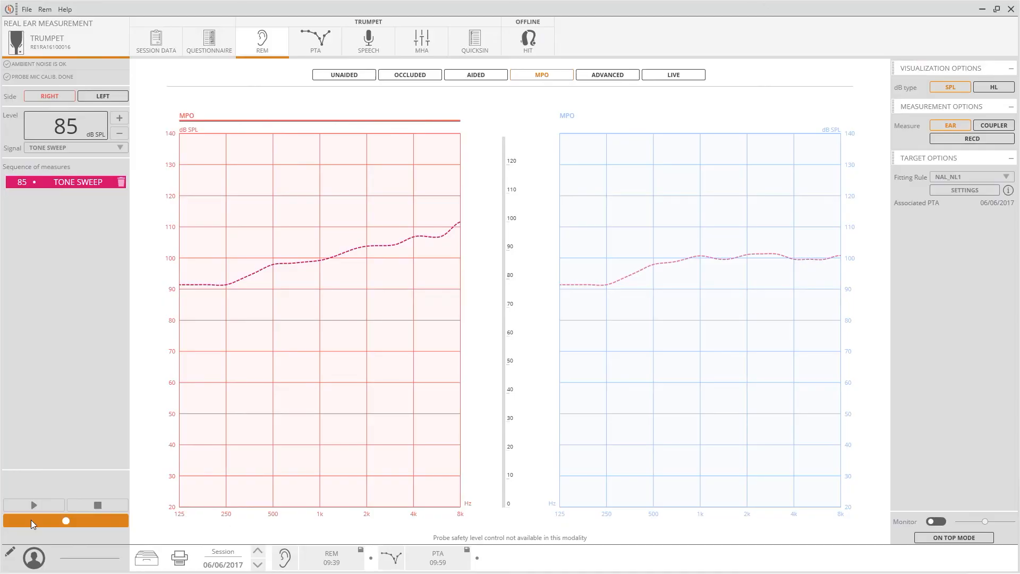
{"action": "left_click", "coordinate": [33, 505]}
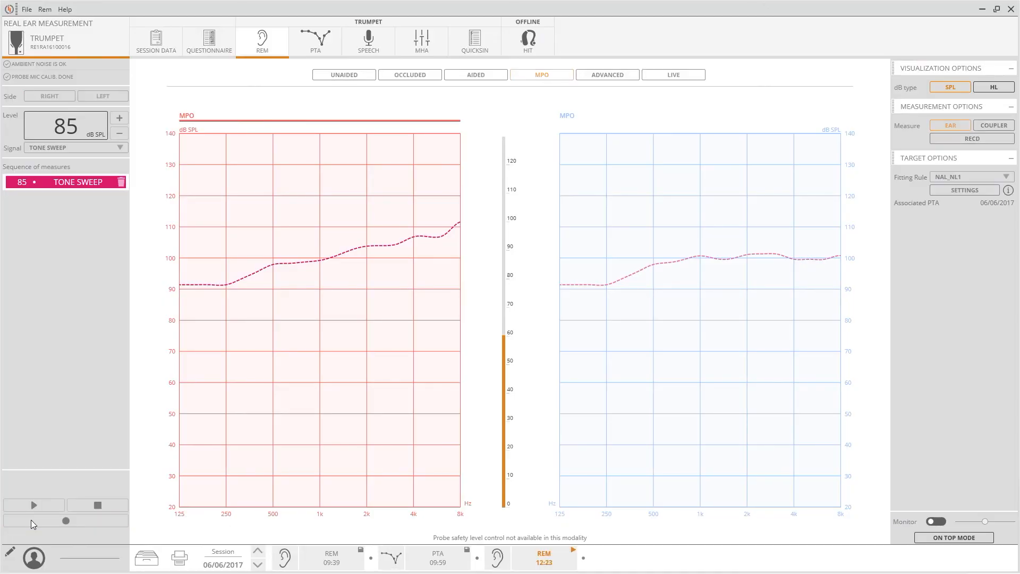
{"action": "left_click", "coordinate": [33, 504]}
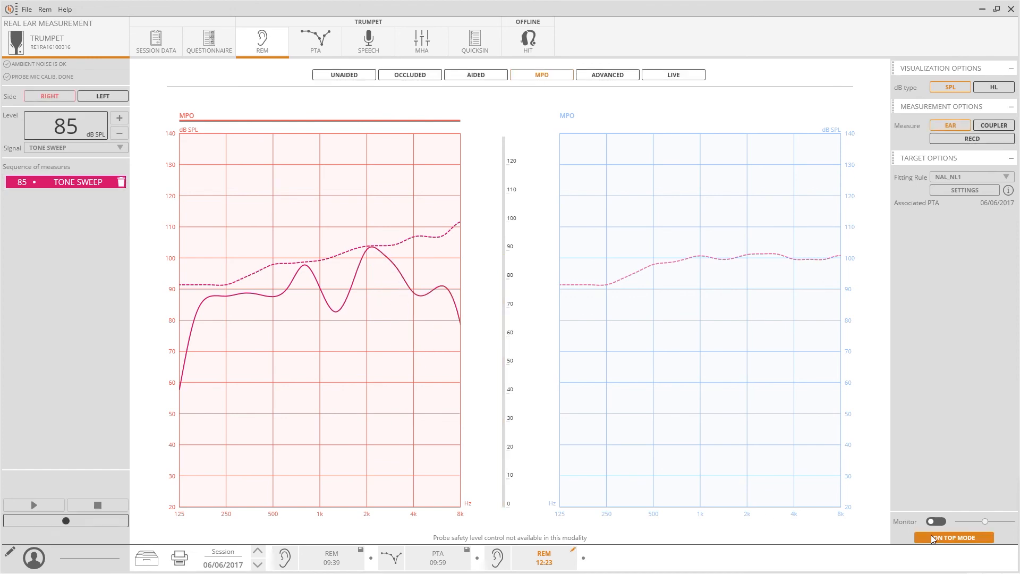
{"action": "left_click", "coordinate": [953, 537]}
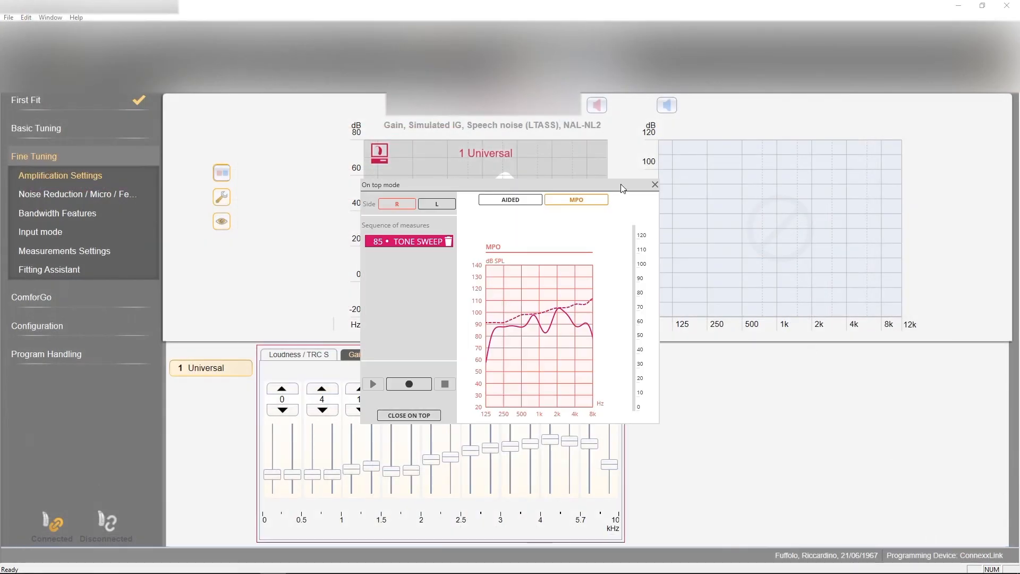
Step: Open Connexx's multichannel MPO adjustments beside the floated MPO measurement
{"action": "left_click", "coordinate": [391, 354]}
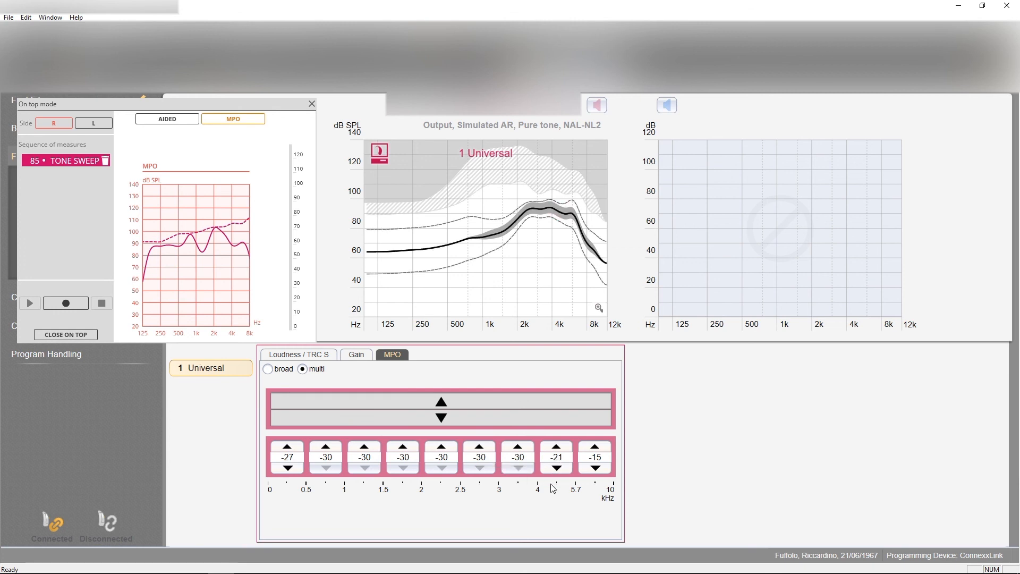
{"action": "mouse_move", "coordinate": [545, 489]}
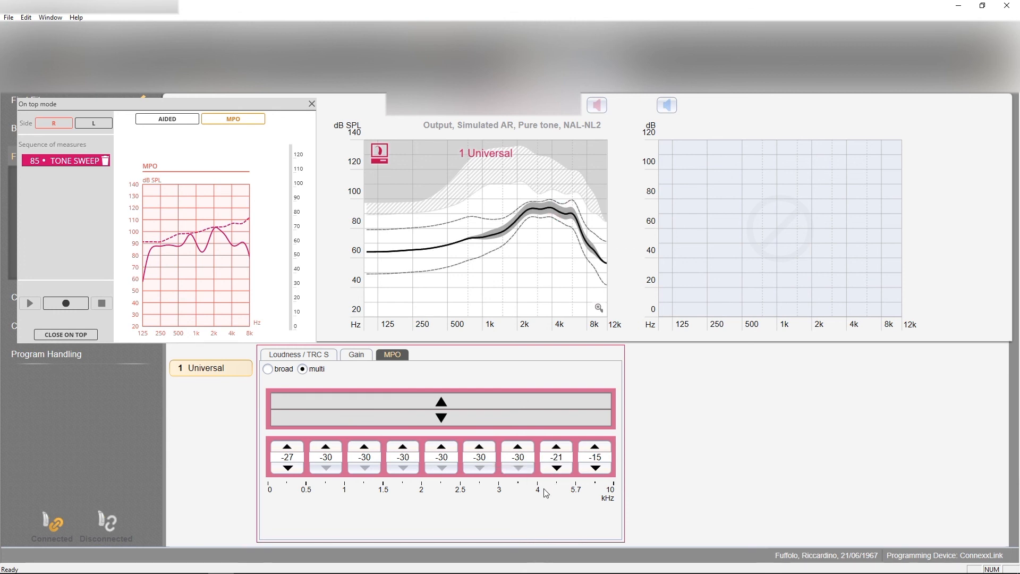